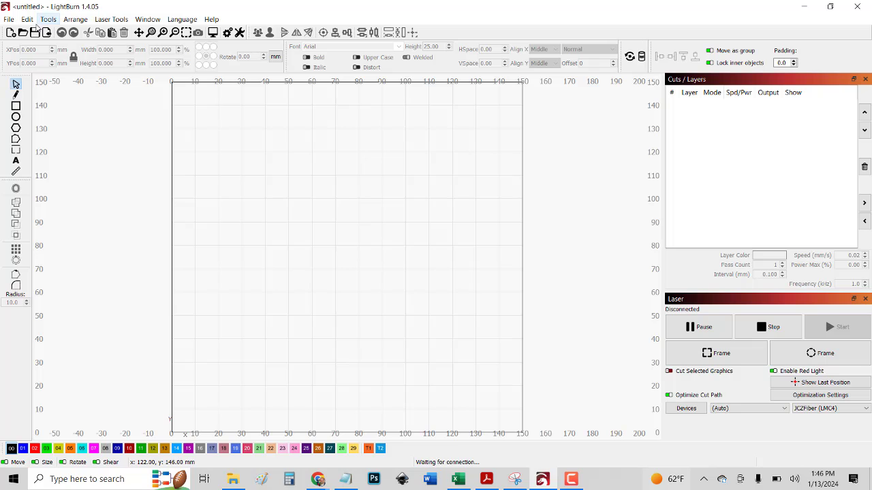
Show the Edit menu commands that lead to the laser's Device Settings.
left_click(27, 19)
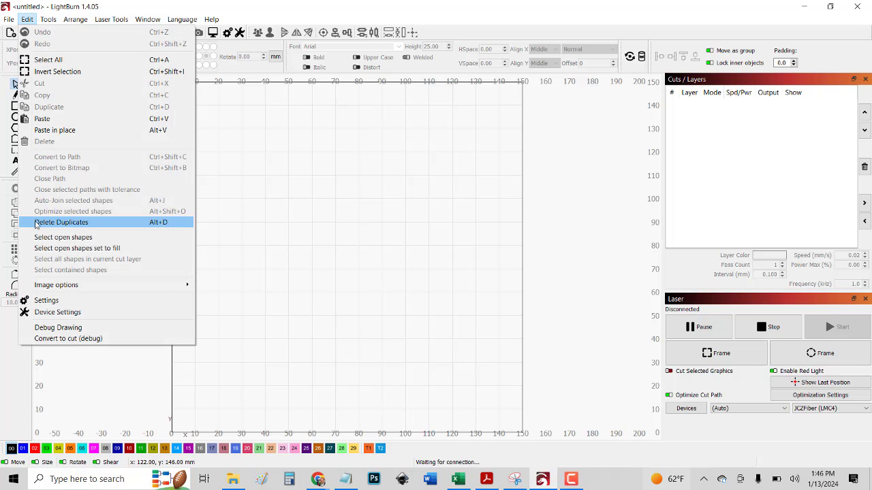
mouse_move(57, 312)
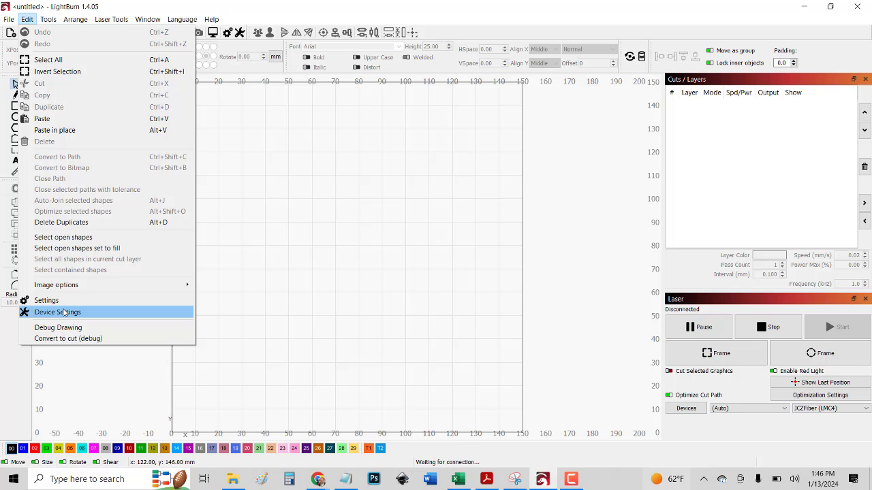
Review the JCZFiber device settings, cancel out unchanged, and return to the Edit menu.
left_click(58, 312)
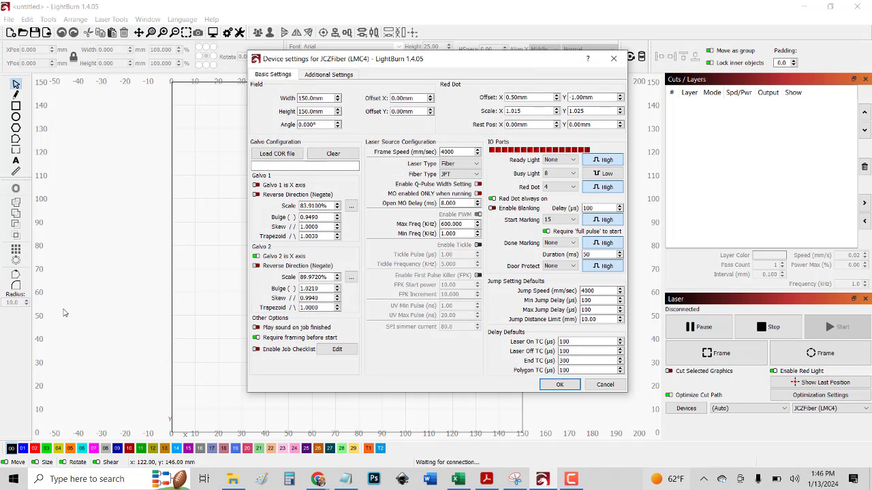
mouse_move(120, 93)
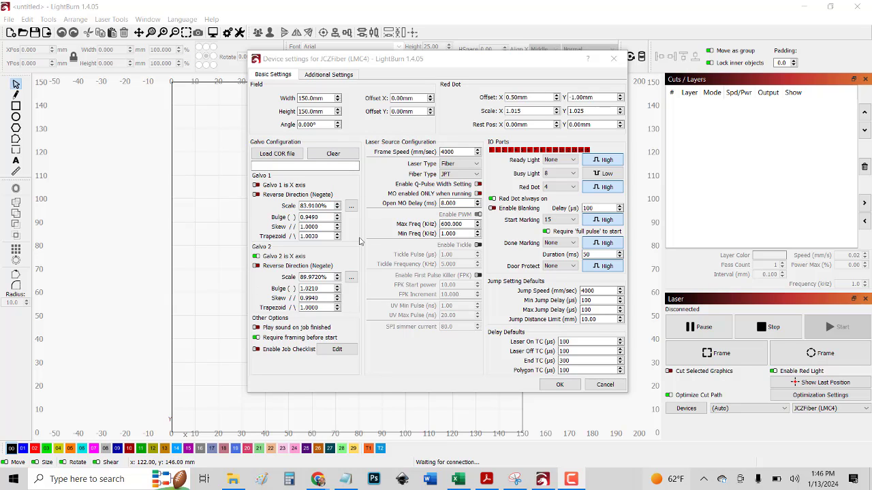
mouse_move(313, 188)
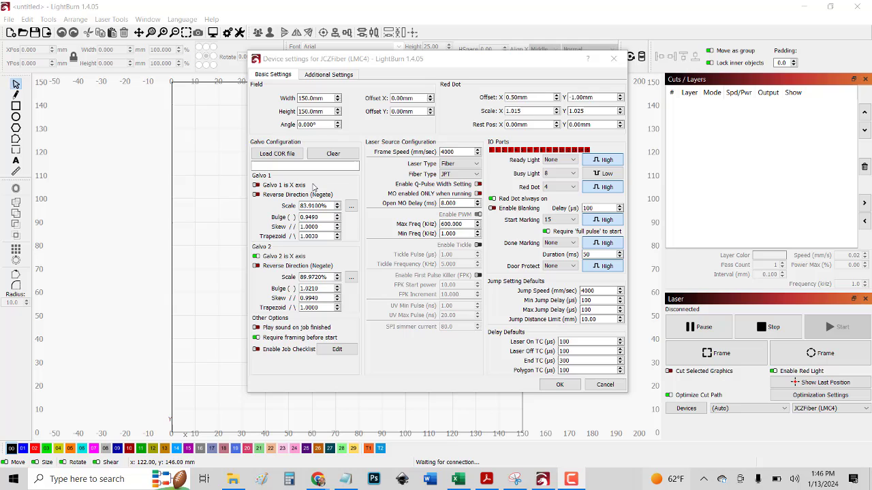
mouse_move(365, 322)
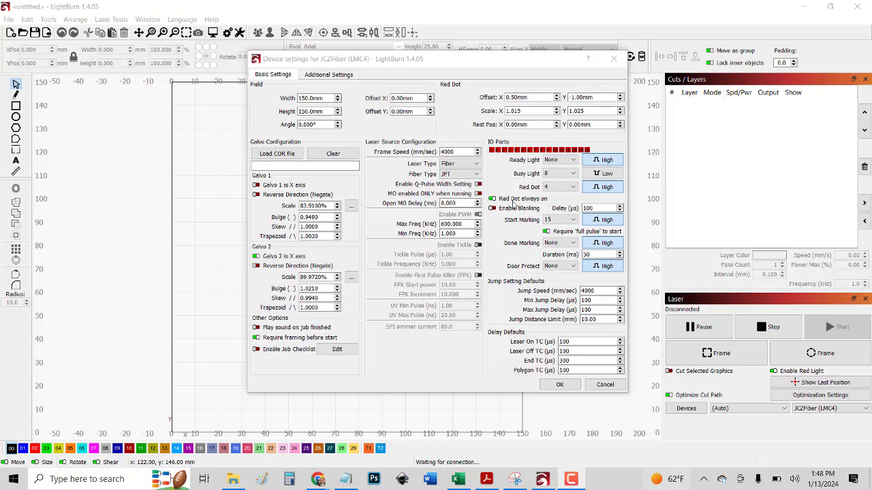
mouse_move(602, 136)
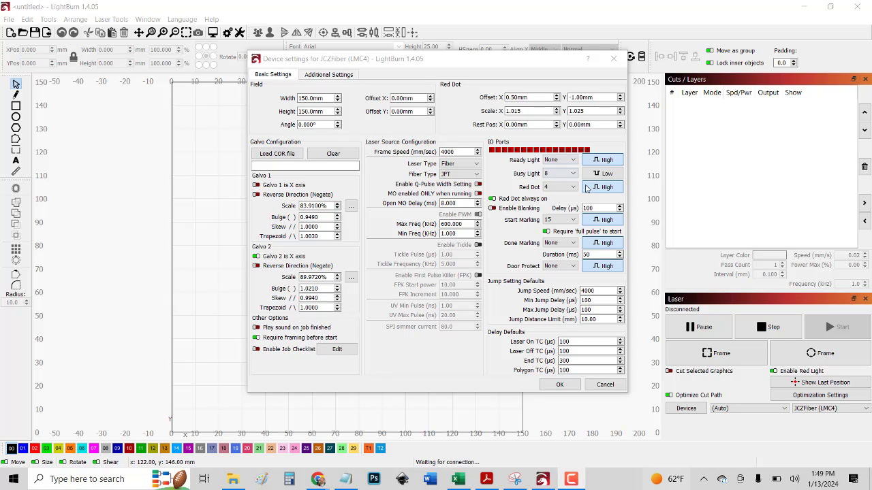
mouse_move(547, 277)
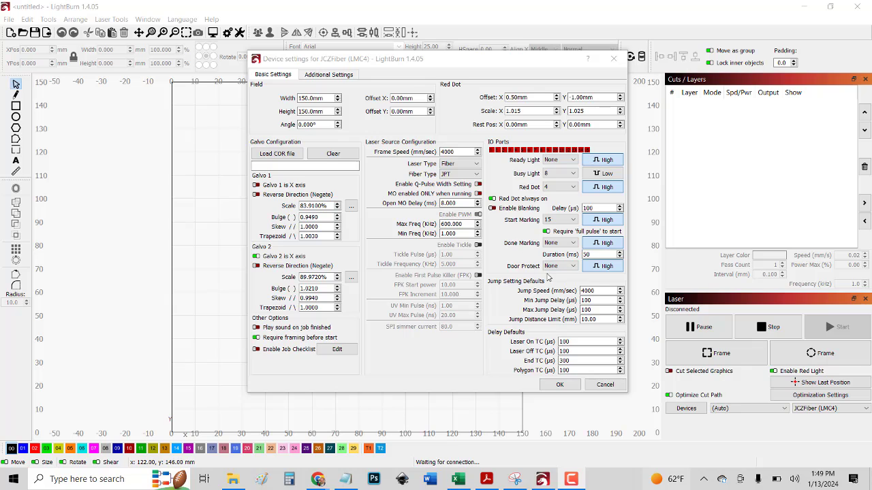
mouse_move(559, 324)
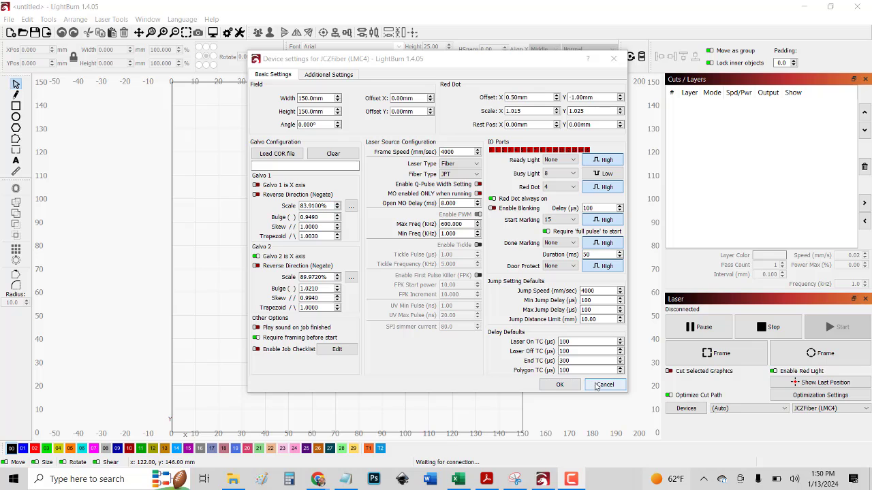
left_click(605, 384)
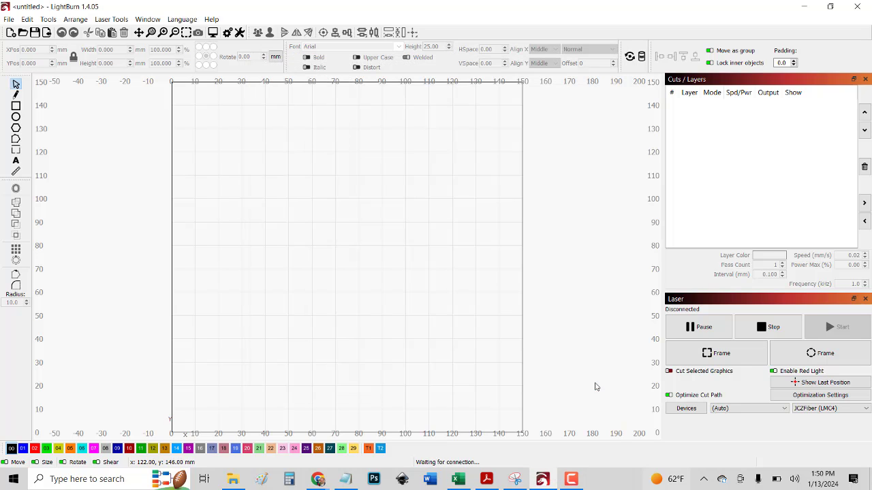
left_click(27, 19)
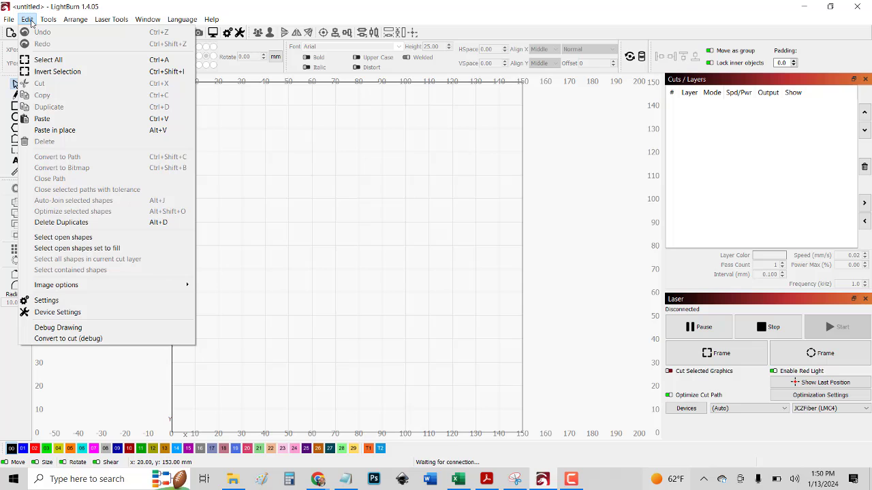
mouse_move(58, 312)
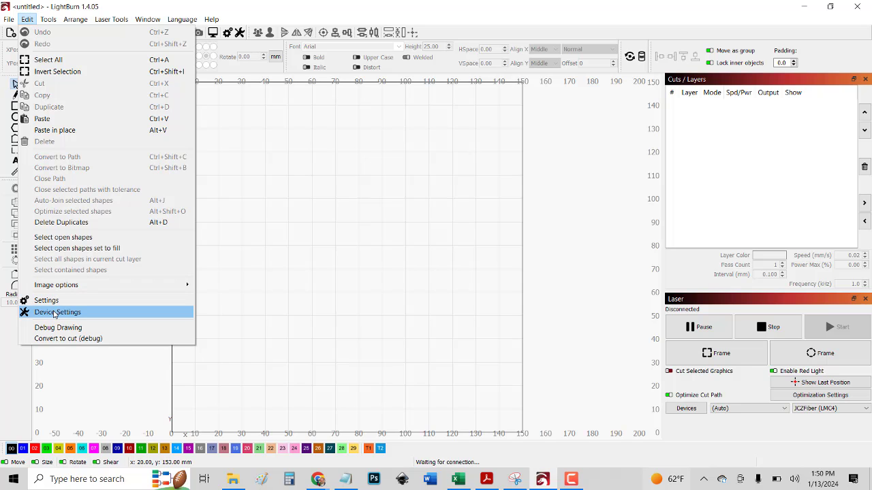
Enable Red Dot always on and Require framing before start in Device Settings, then confirm with OK.
left_click(57, 312)
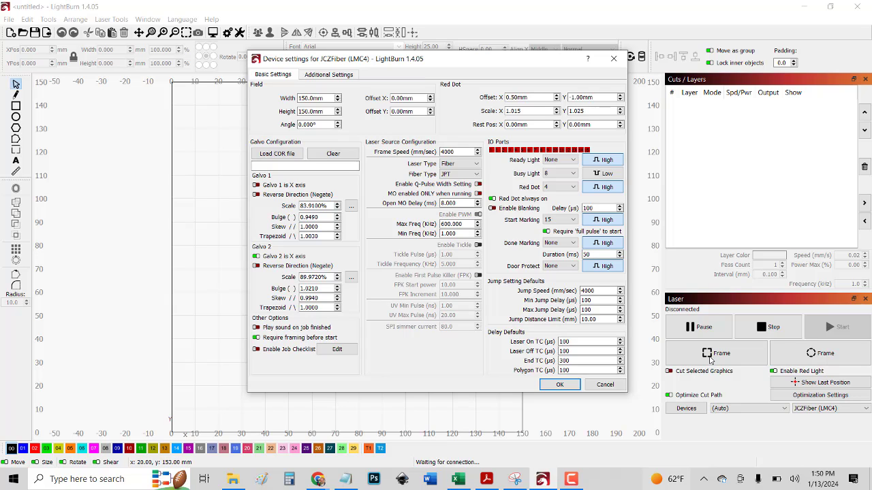
left_click(256, 338)
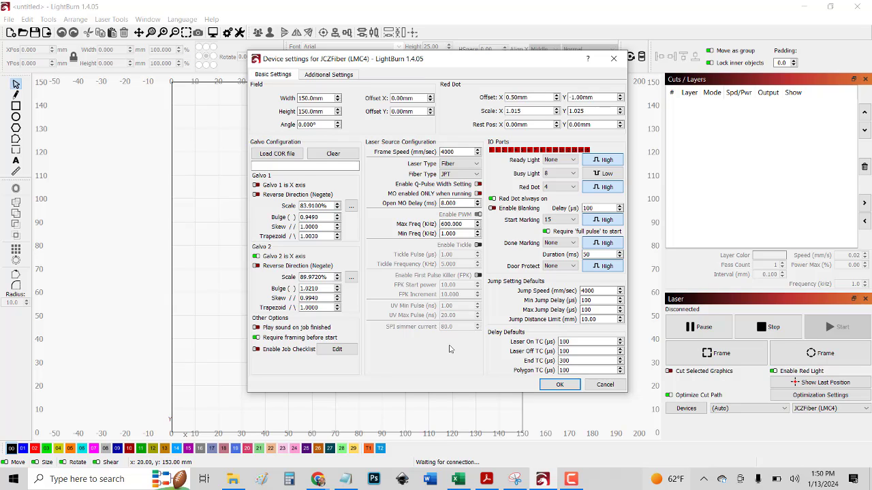
mouse_move(254, 347)
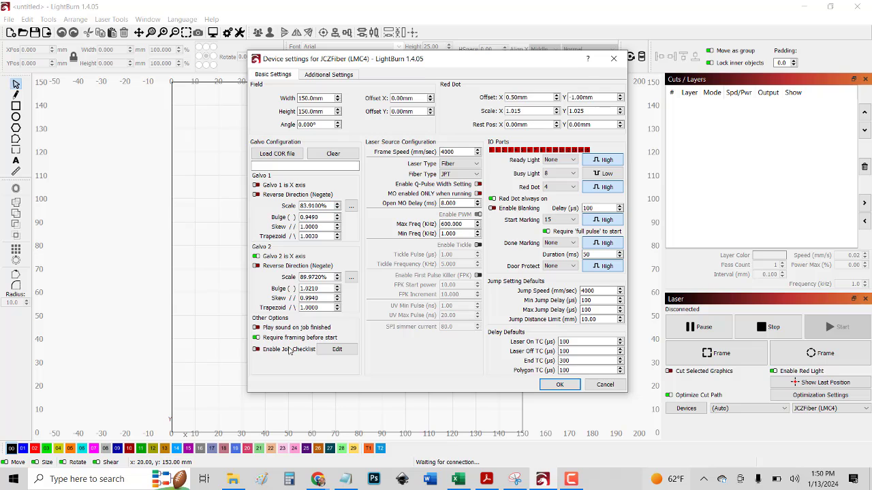
mouse_move(605, 384)
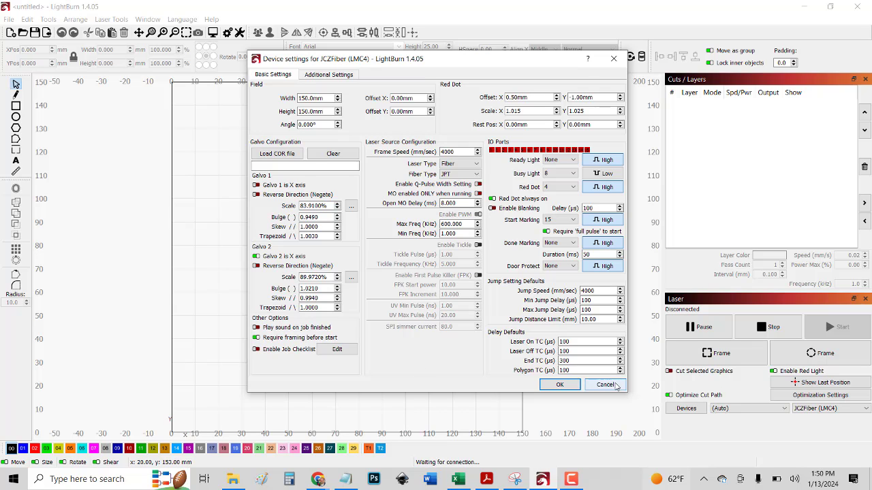
left_click(605, 384)
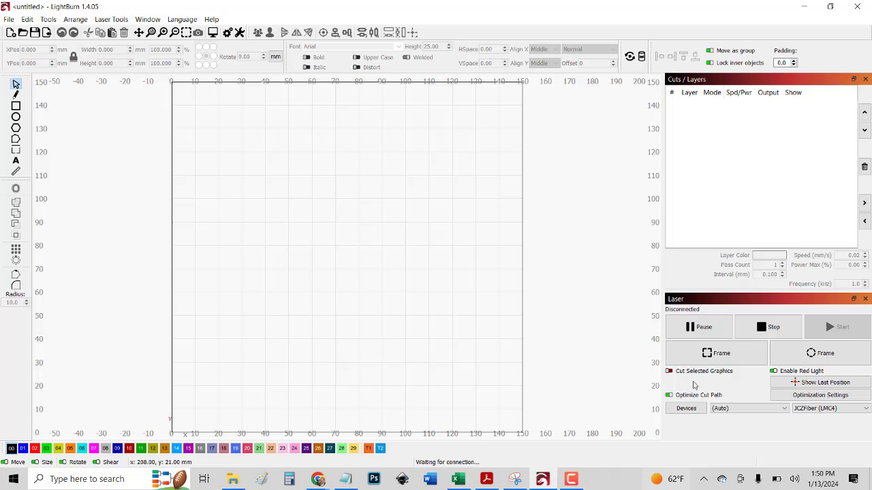
mouse_move(828, 327)
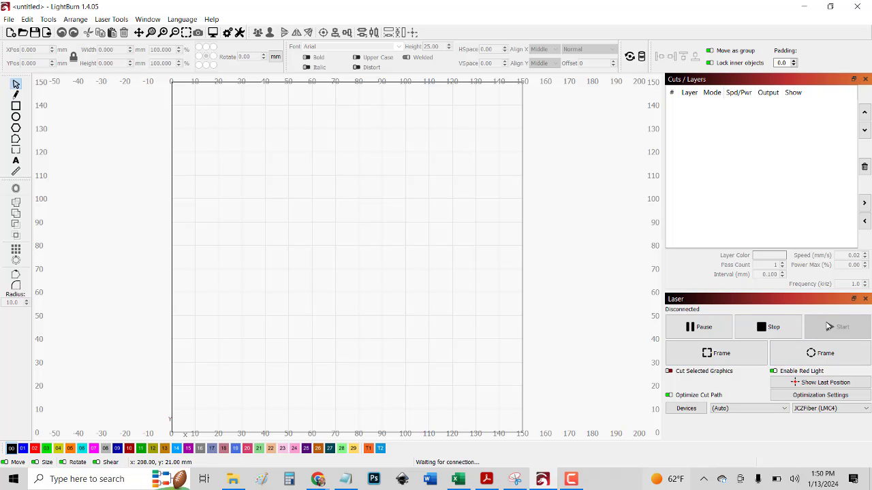
mouse_move(842, 327)
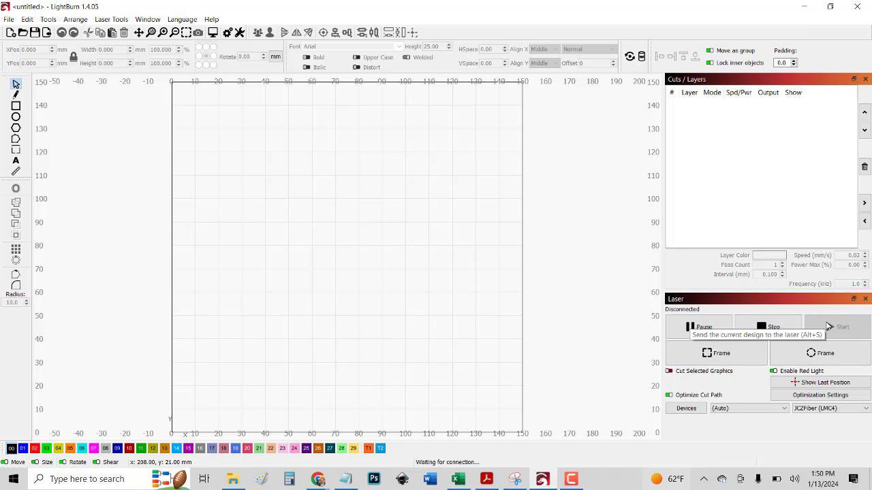